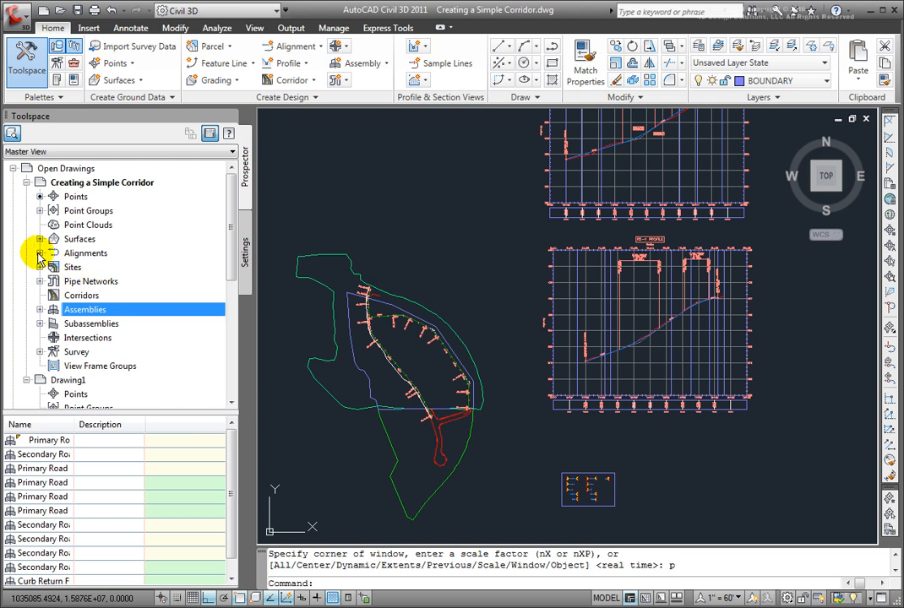
# Expand RD-1's profile views in Prospector and zoom to profile view RD-11
pyautogui.click(40, 252)
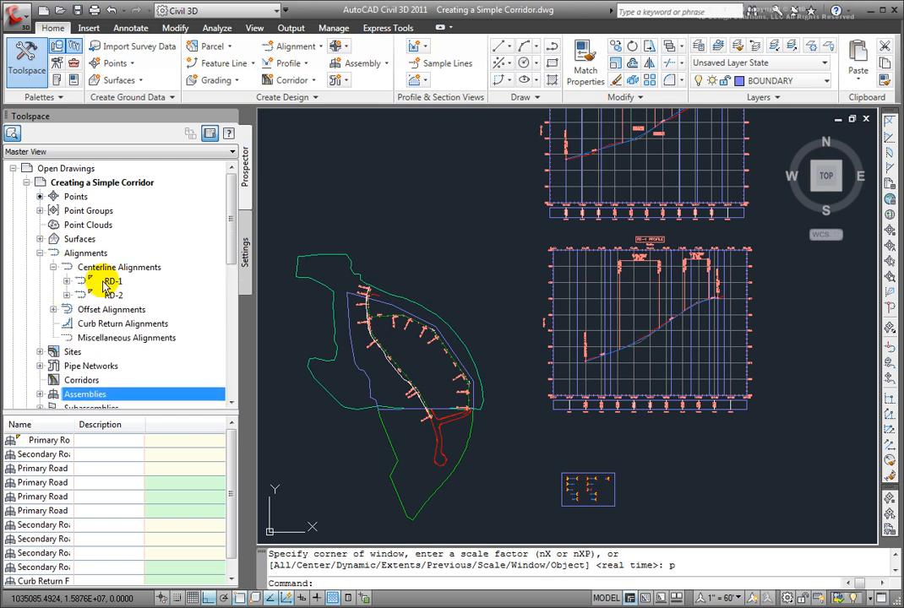
pyautogui.click(80, 281)
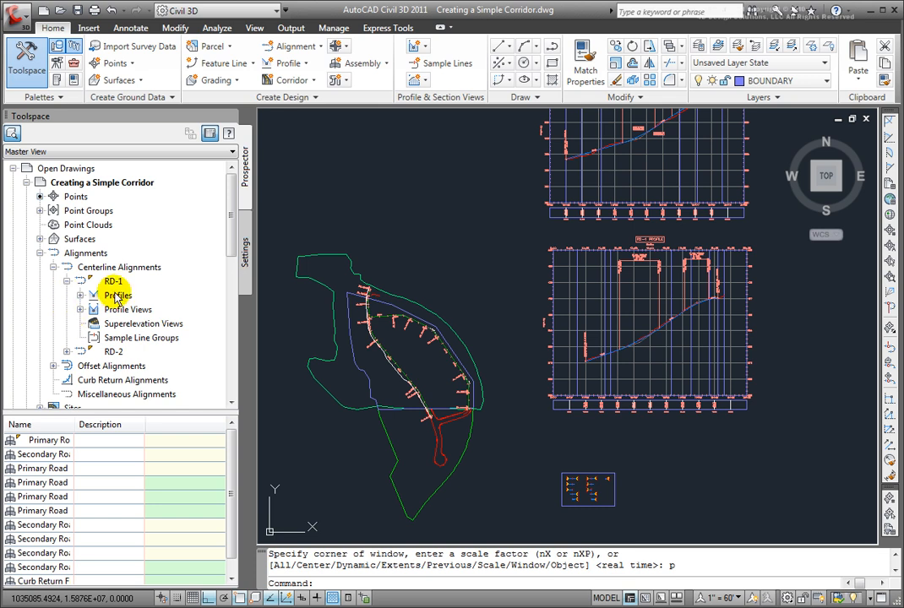
pyautogui.click(81, 295)
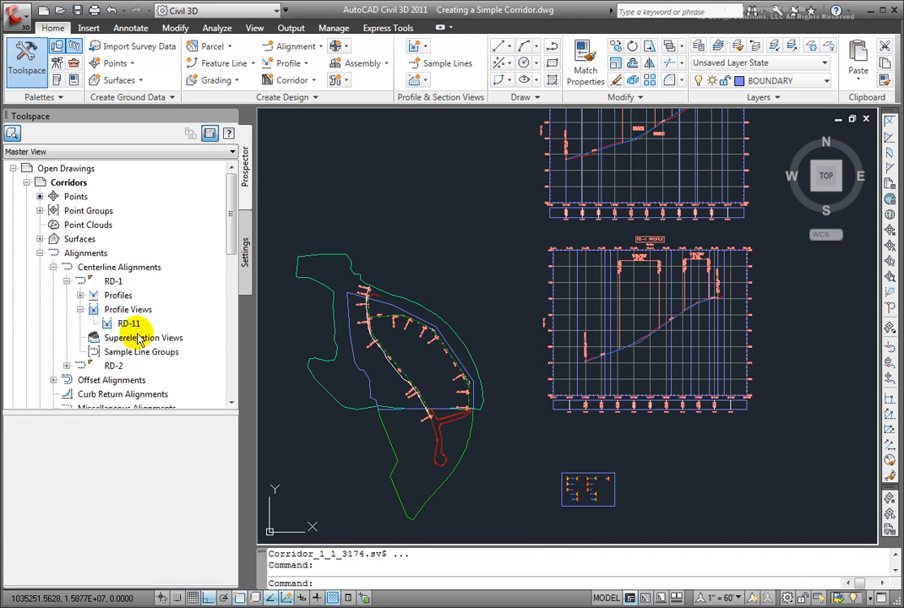
pyautogui.rightClick(128, 324)
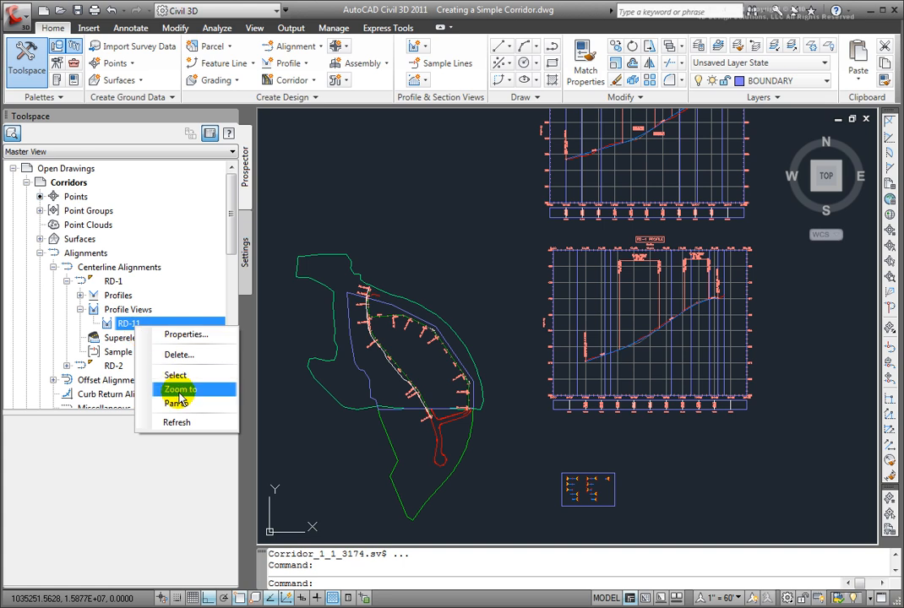
pyautogui.click(180, 389)
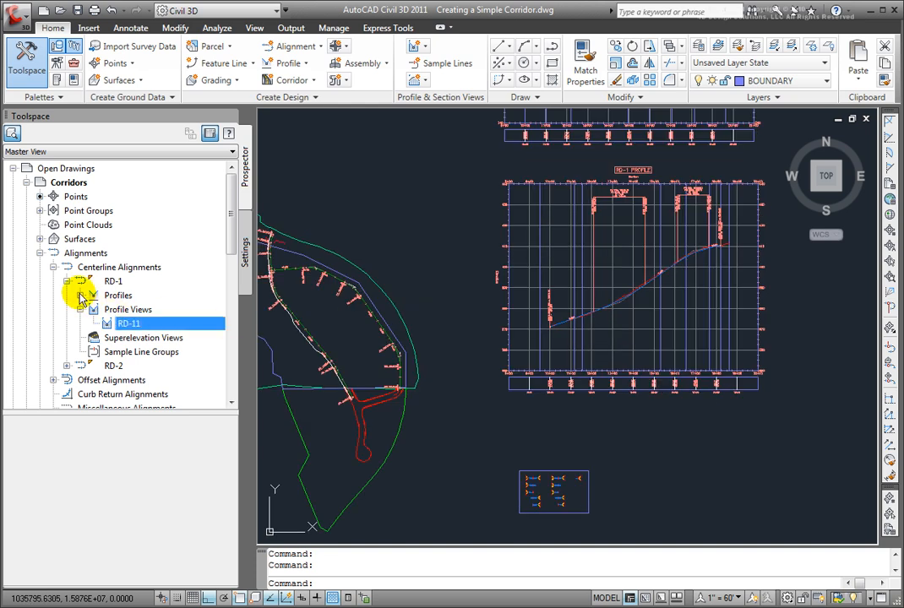
# Select the Primary Road Full Section 50 ft assembly in Prospector and zoom to it
pyautogui.click(53, 266)
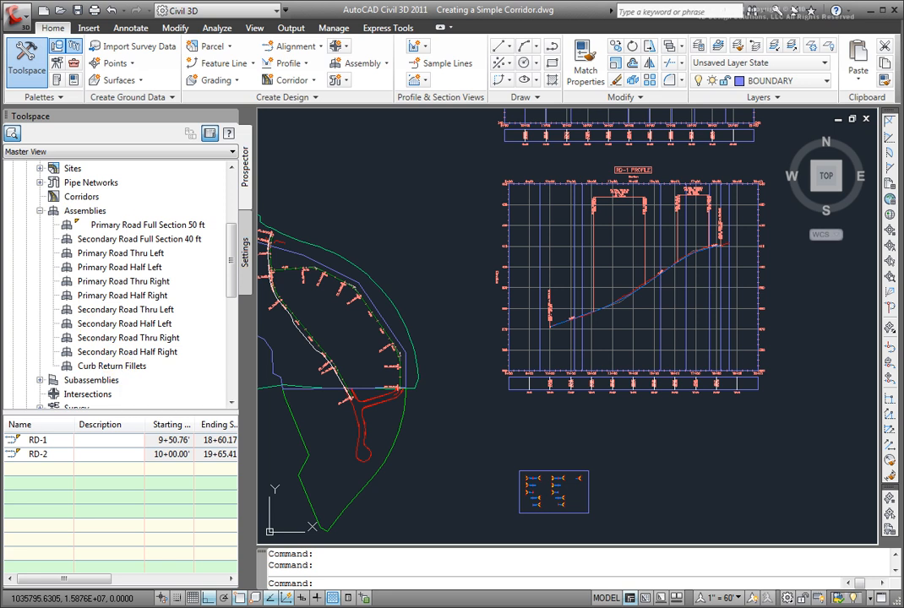
pyautogui.click(147, 225)
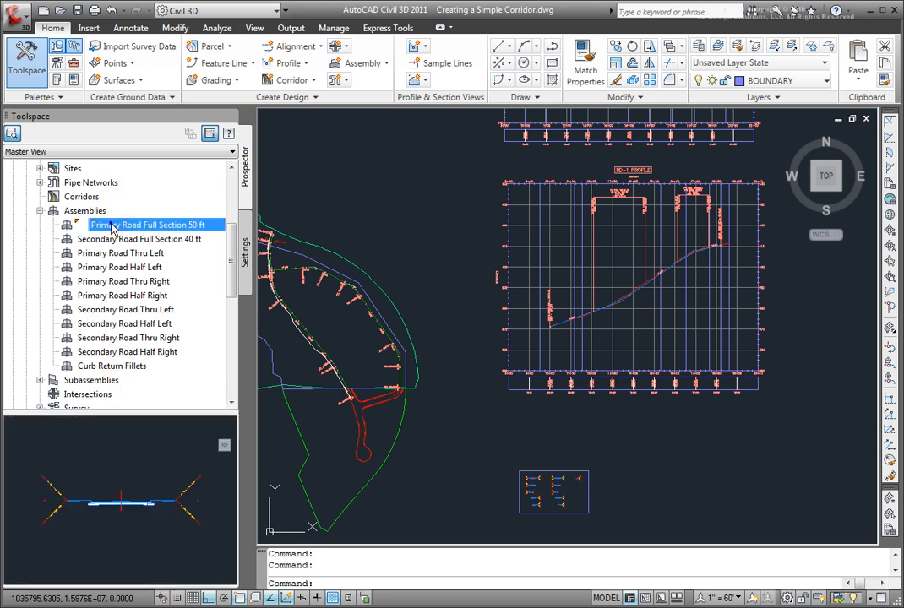
pyautogui.rightClick(152, 224)
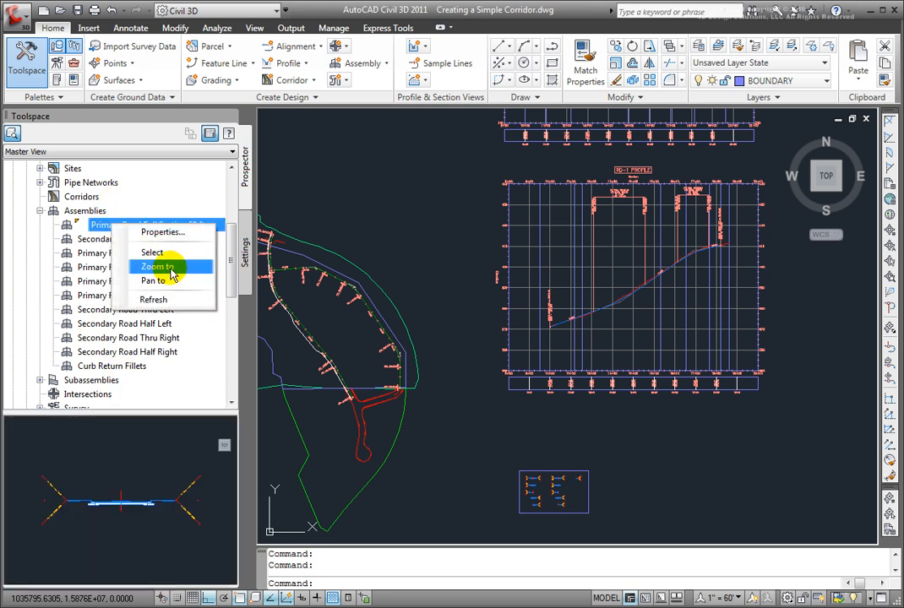
pyautogui.click(157, 267)
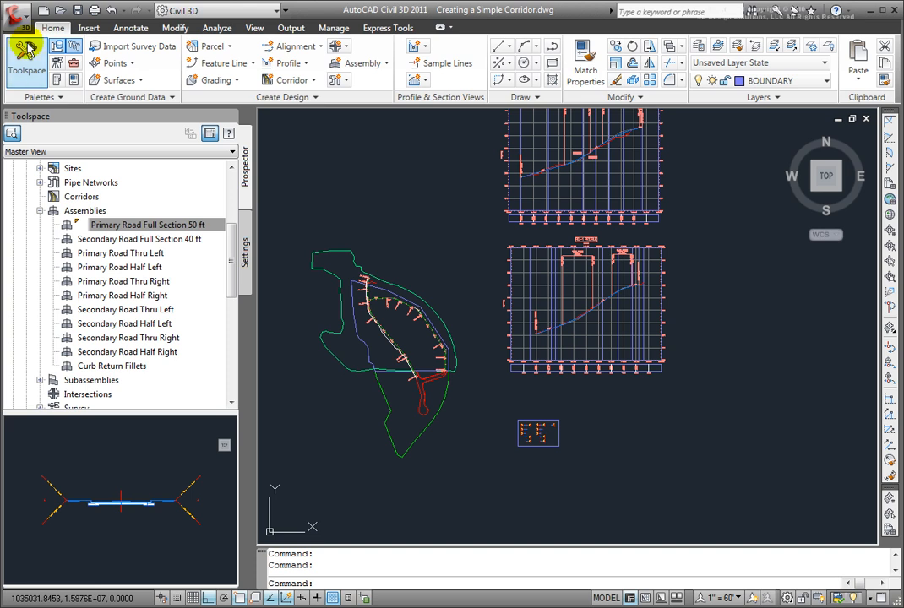
pyautogui.moveTo(310, 97)
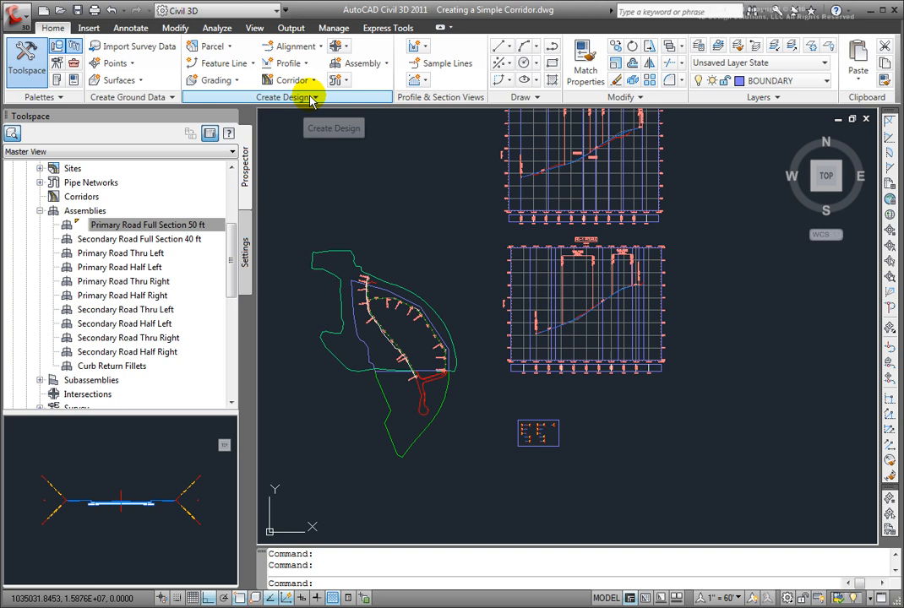
# Launch Create Simple Corridor from the Home tab's Corridor dropdown
pyautogui.click(291, 80)
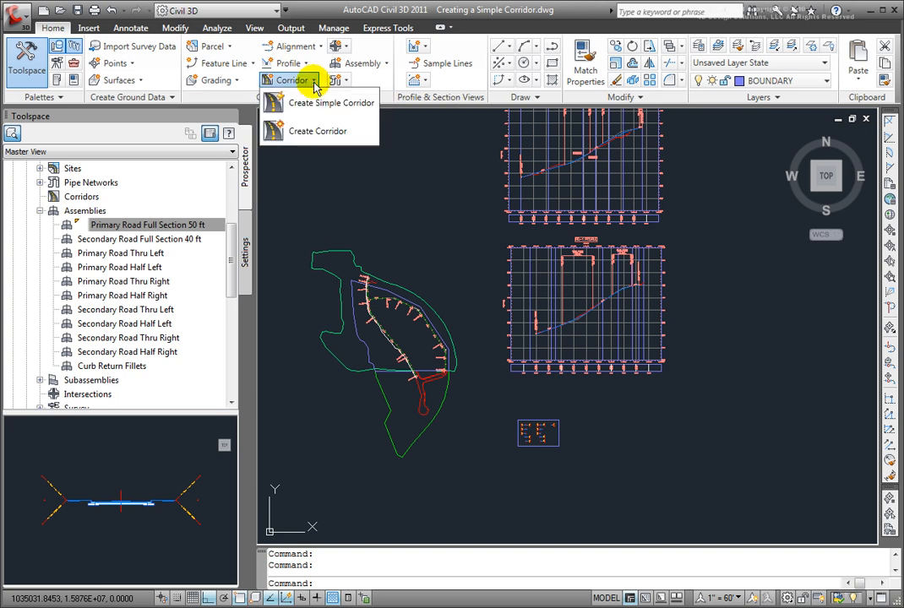
pyautogui.moveTo(317, 131)
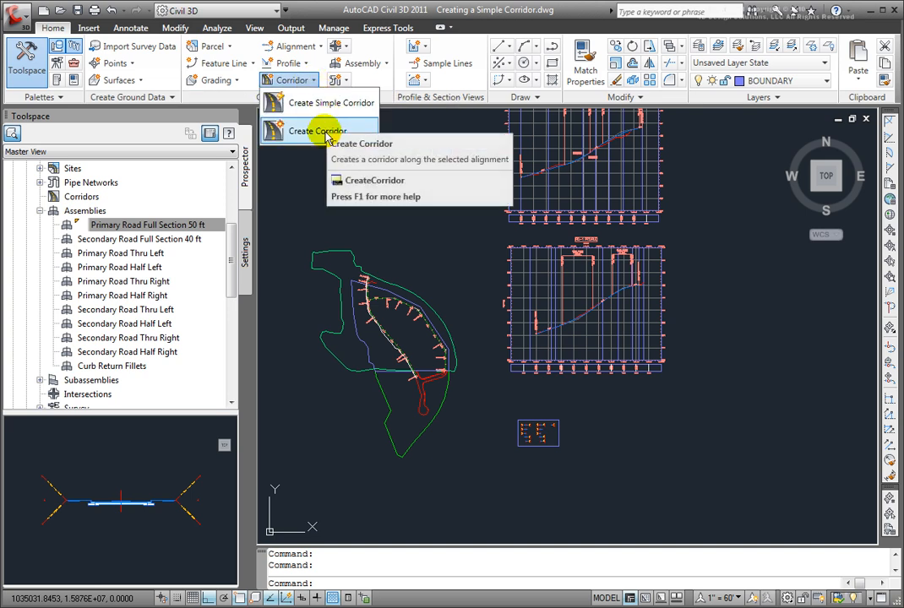
pyautogui.moveTo(329, 102)
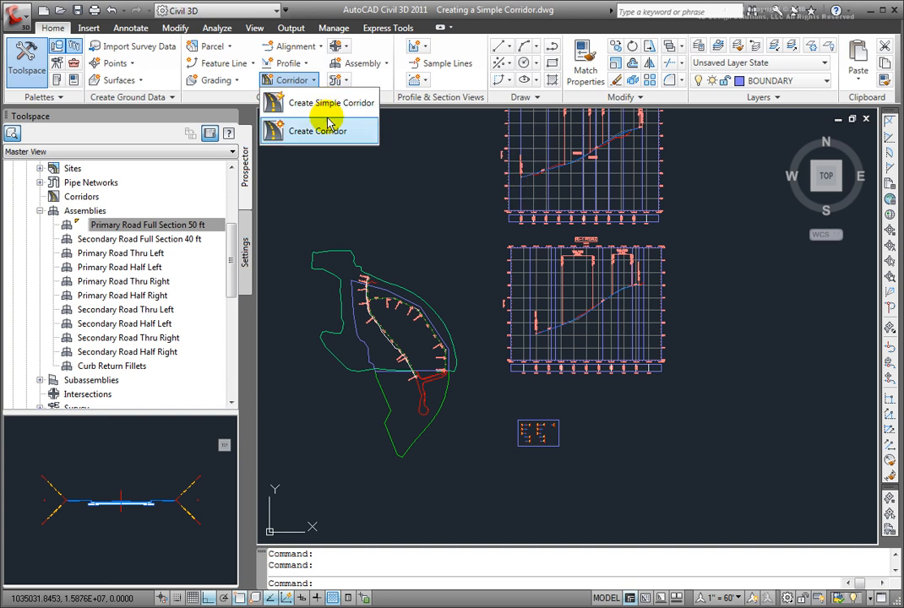
pyautogui.moveTo(333, 102)
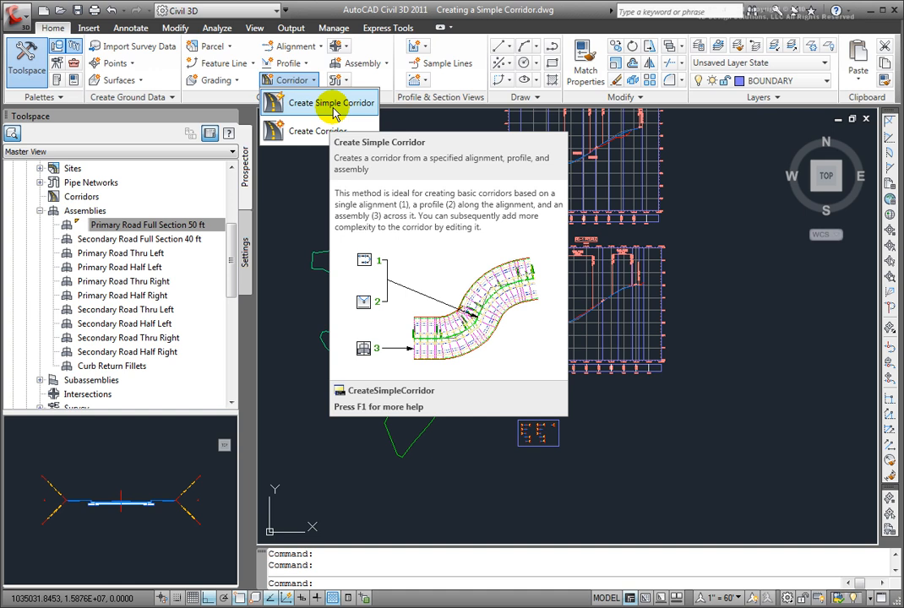
pyautogui.click(319, 102)
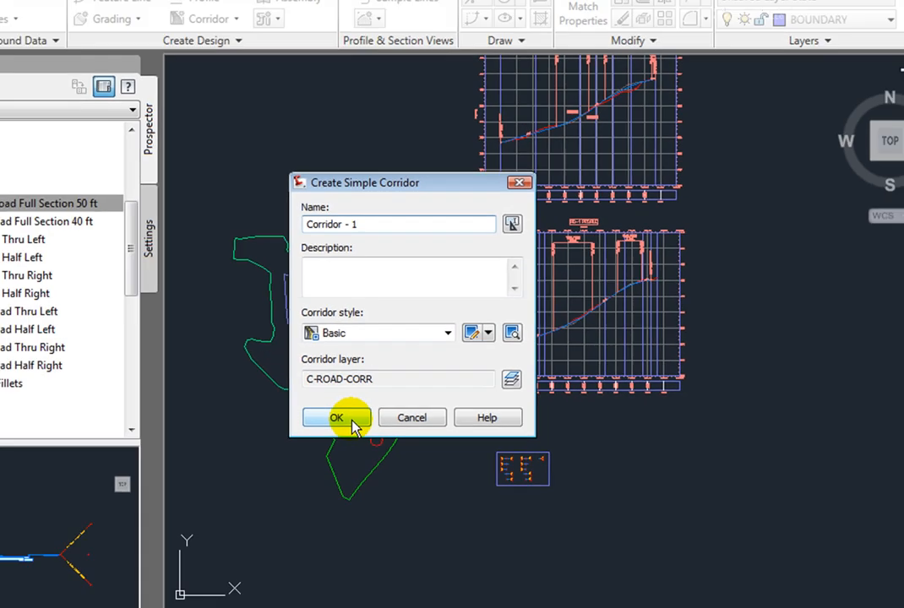
# Keep the name Corridor - 1 and Basic style, and confirm the dialog
pyautogui.click(336, 417)
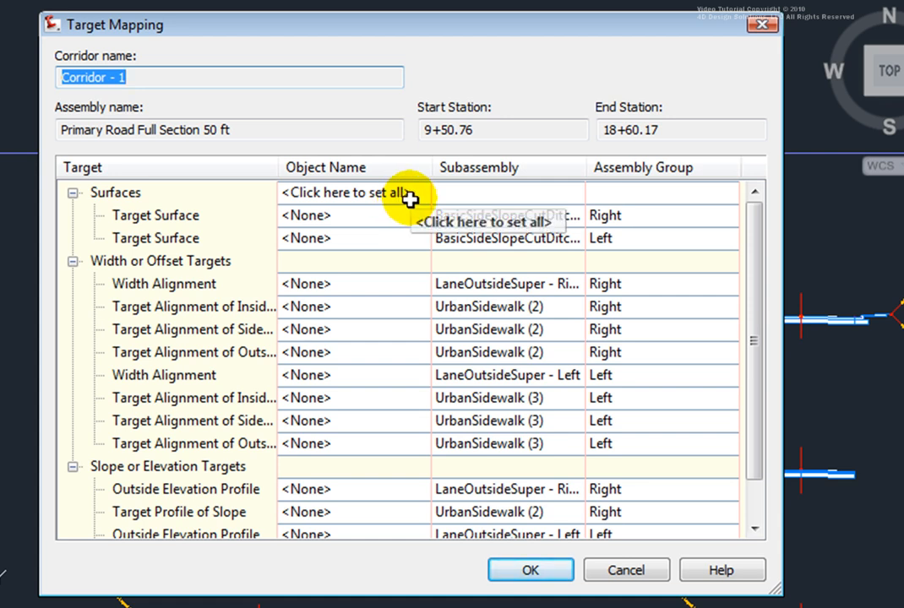
# Pick EG as the target surface in Target Mapping and confirm to build Corridor - 1
pyautogui.click(346, 192)
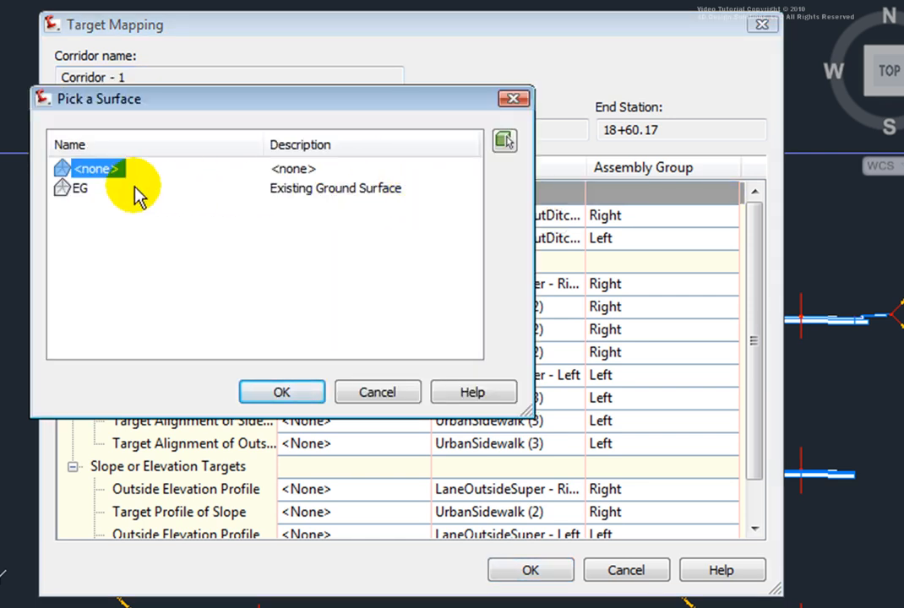
pyautogui.click(75, 188)
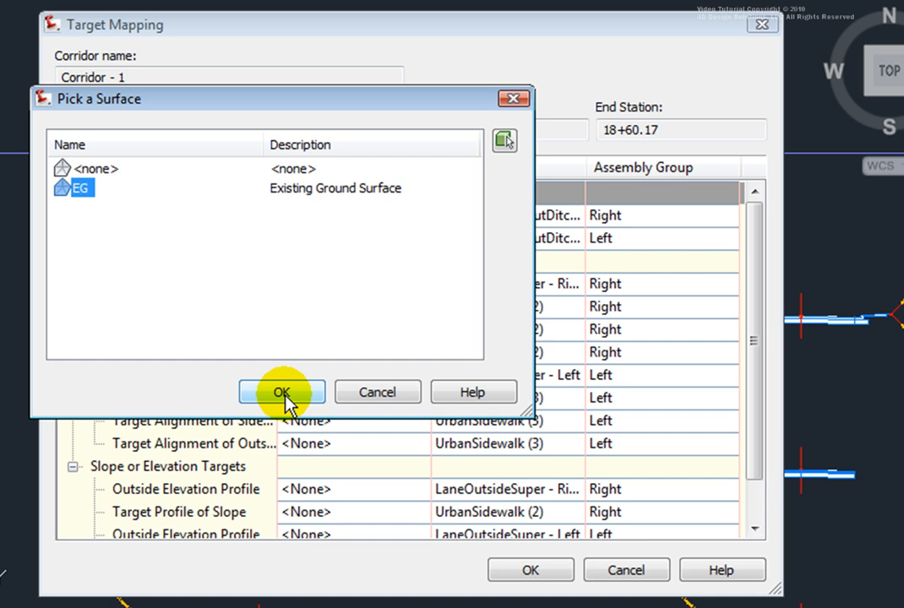
pyautogui.click(281, 392)
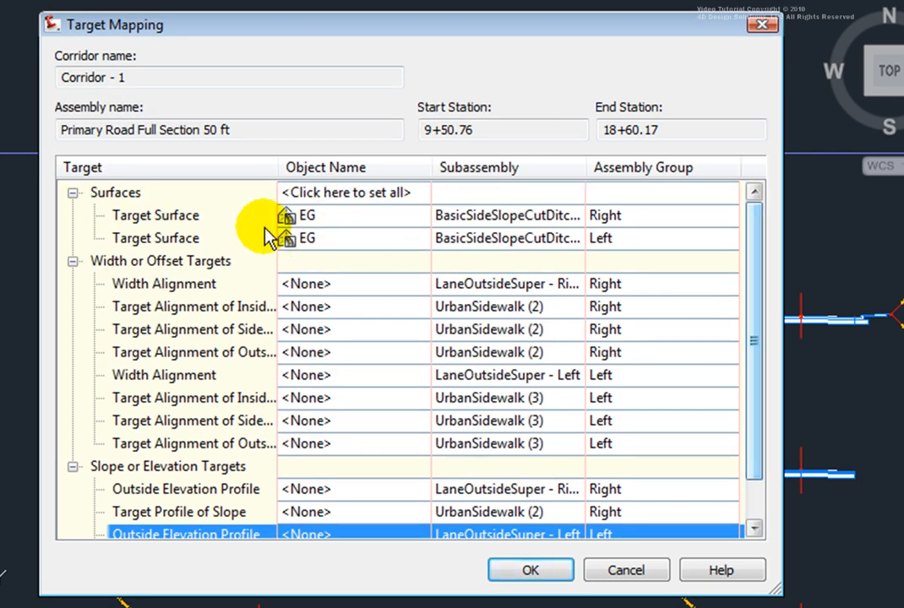
pyautogui.moveTo(642, 219)
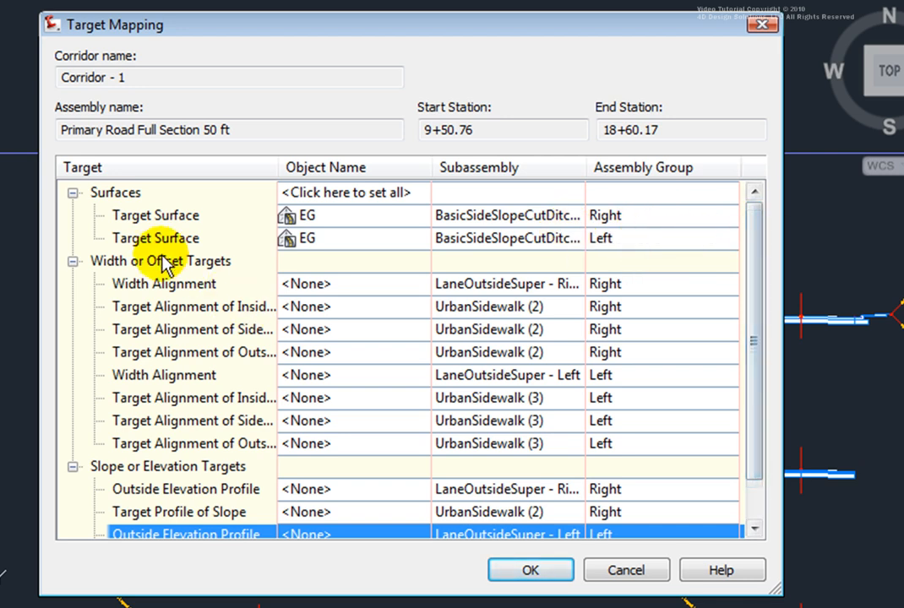
pyautogui.moveTo(177, 482)
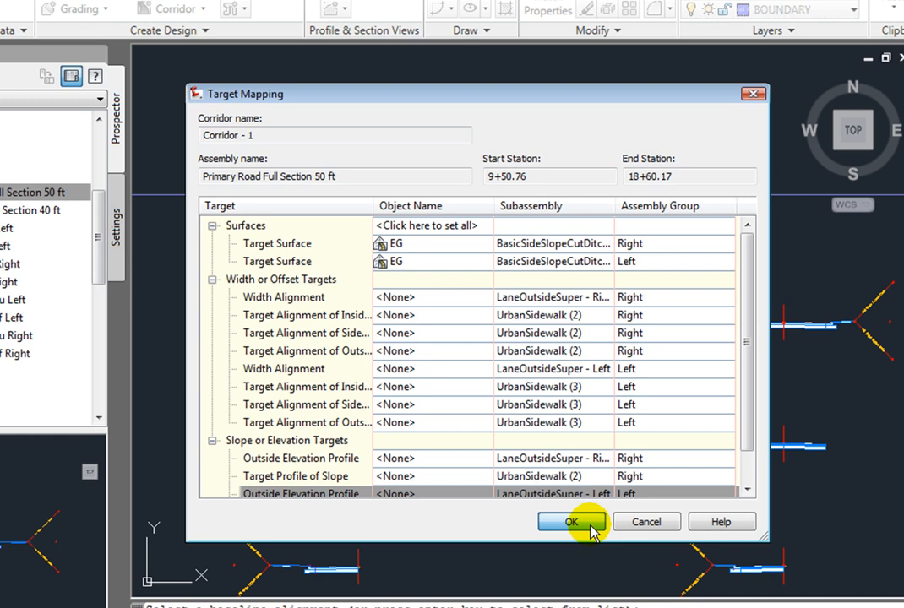
pyautogui.click(571, 521)
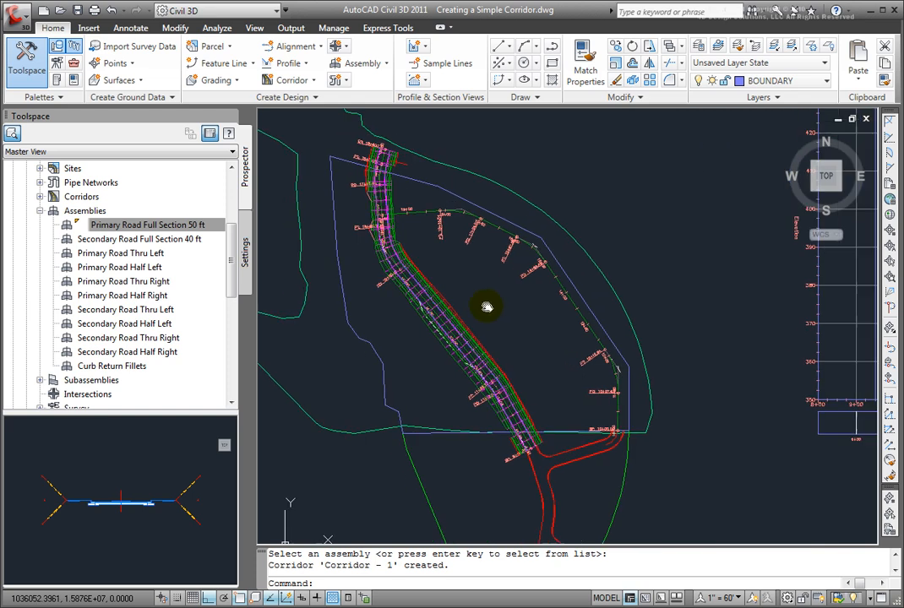
# Select Corridor - 1 in the drawing to bring up its ribbon tab
pyautogui.click(467, 306)
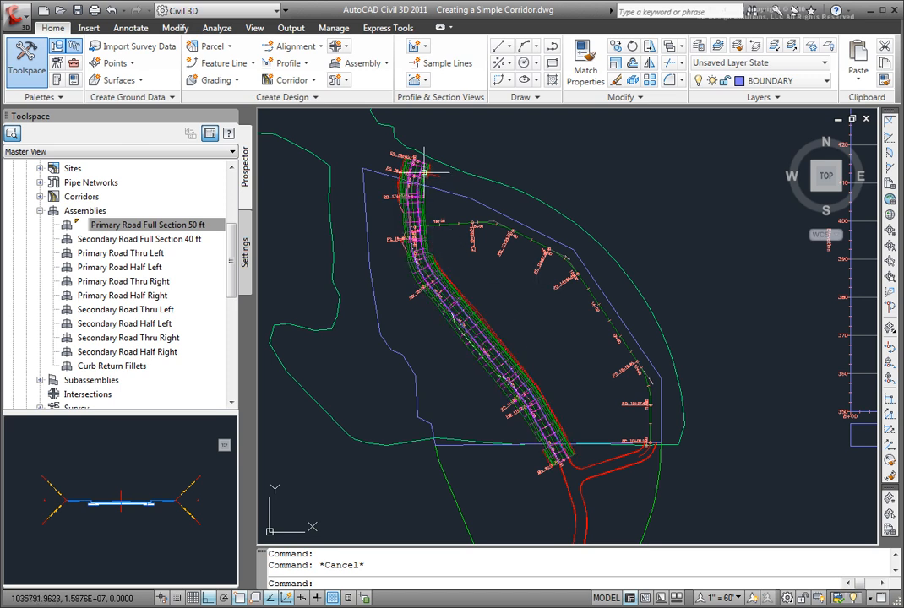
pyautogui.moveTo(434, 251)
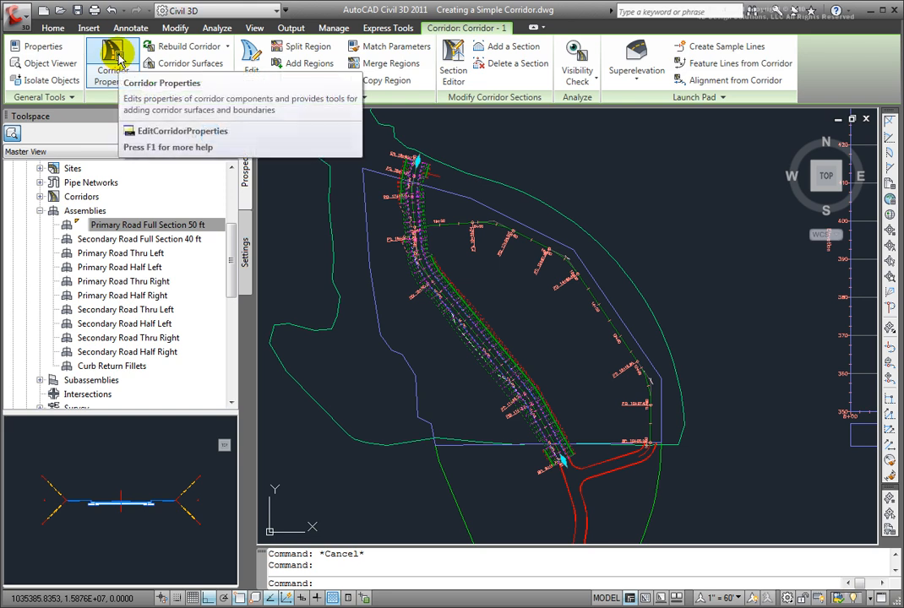
# Open Corridor Properties and pick station 15+55.83 as the region's end station
pyautogui.click(113, 57)
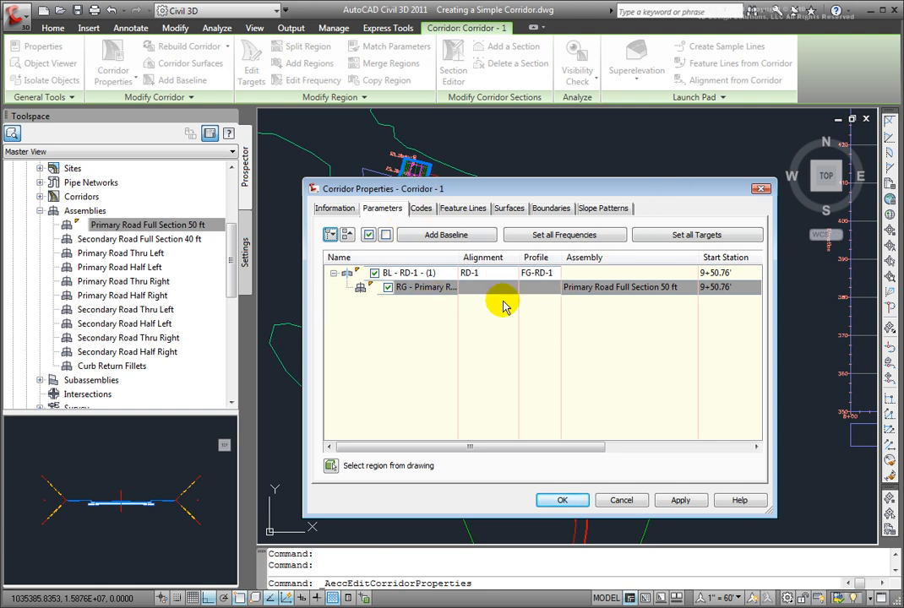
pyautogui.moveTo(570, 292)
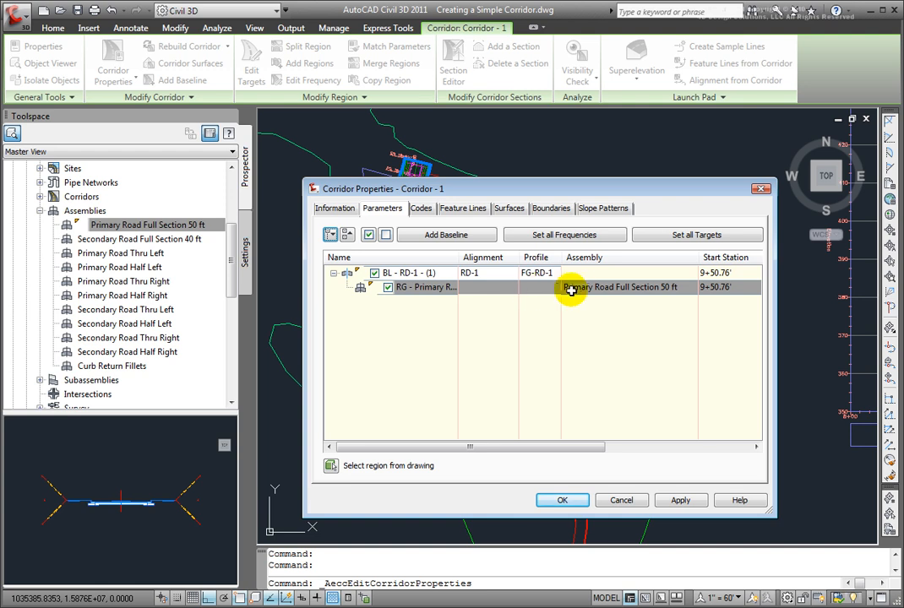
pyautogui.moveTo(473, 446); pyautogui.dragTo(570, 446)
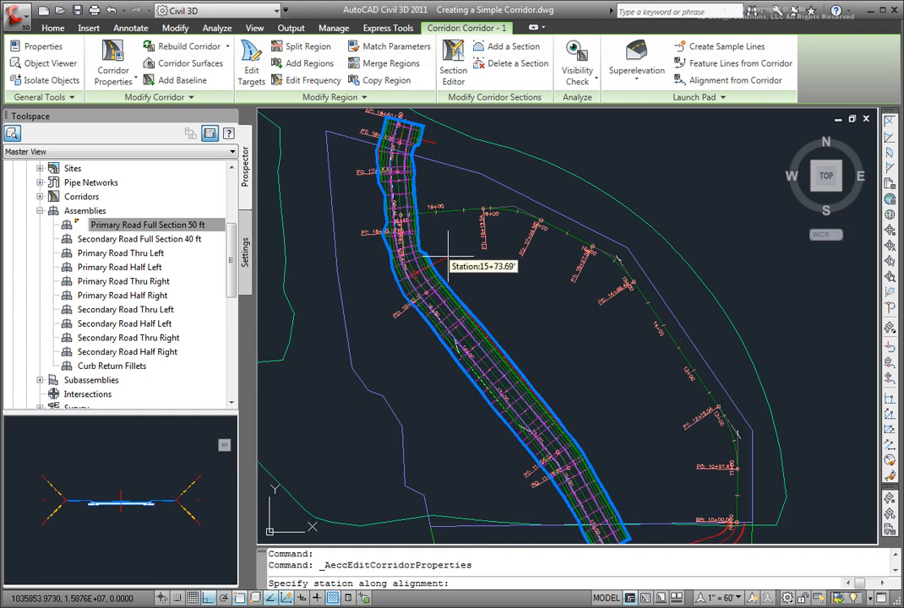
pyautogui.moveTo(446, 272)
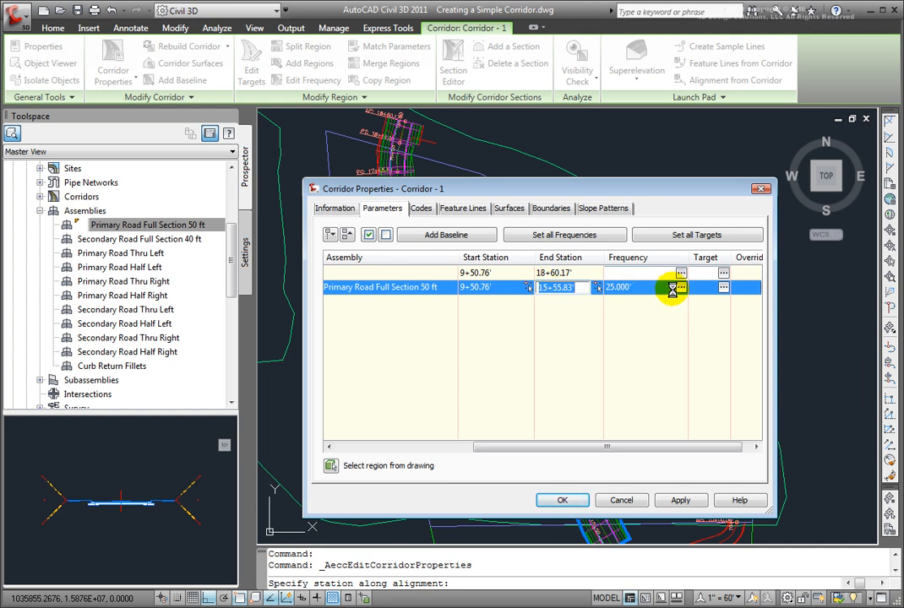
# Set the region's along-curves assembly frequency to 10 ft
pyautogui.click(680, 287)
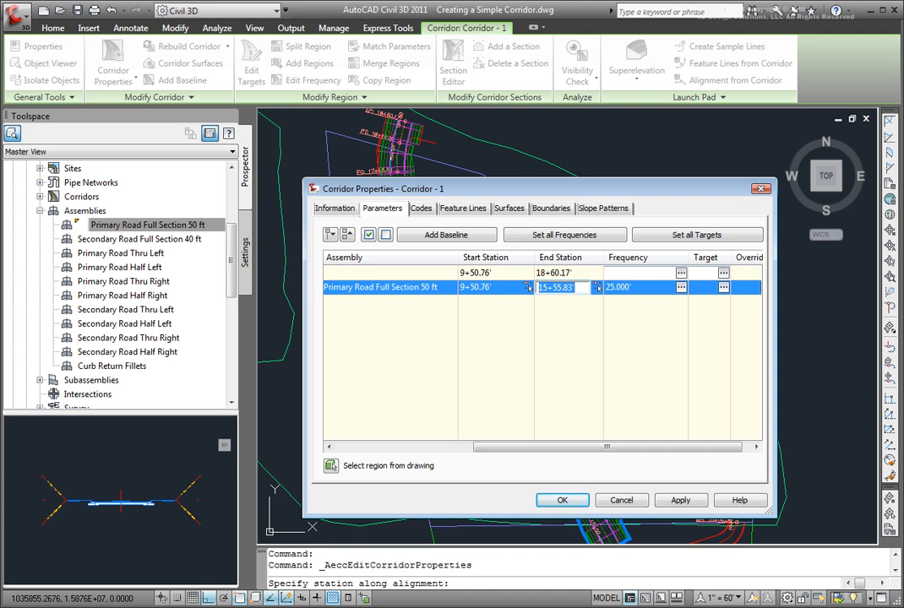
pyautogui.click(680, 286)
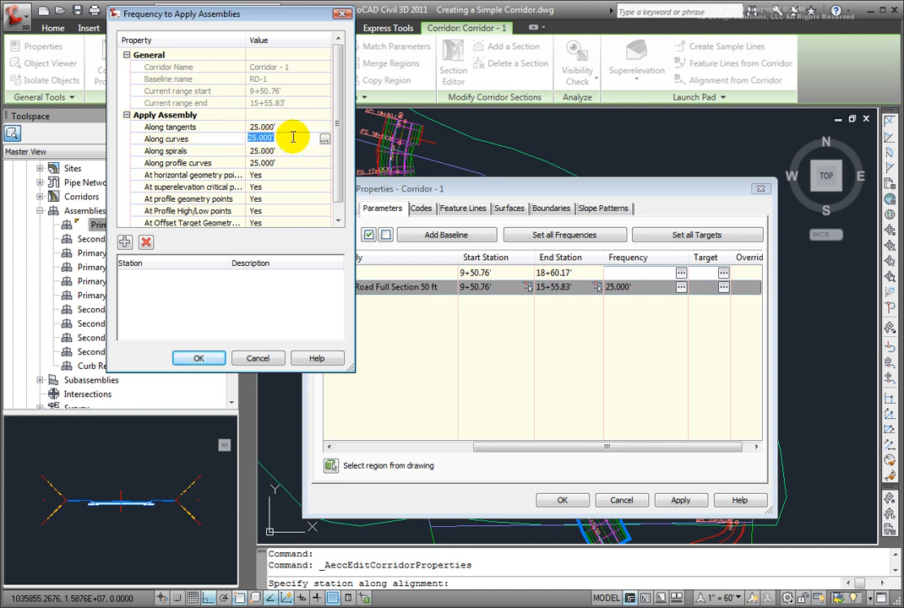
pyautogui.write('10')
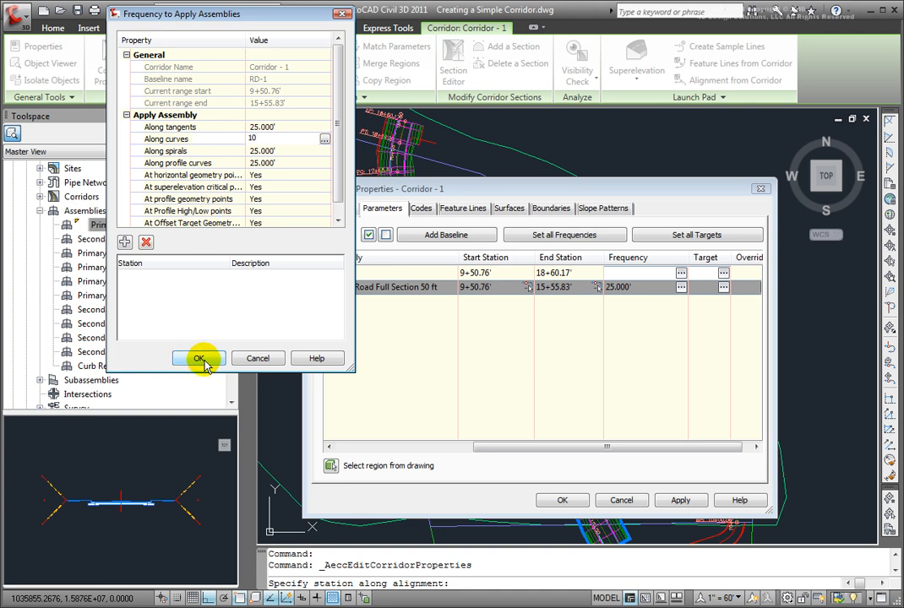
pyautogui.click(199, 358)
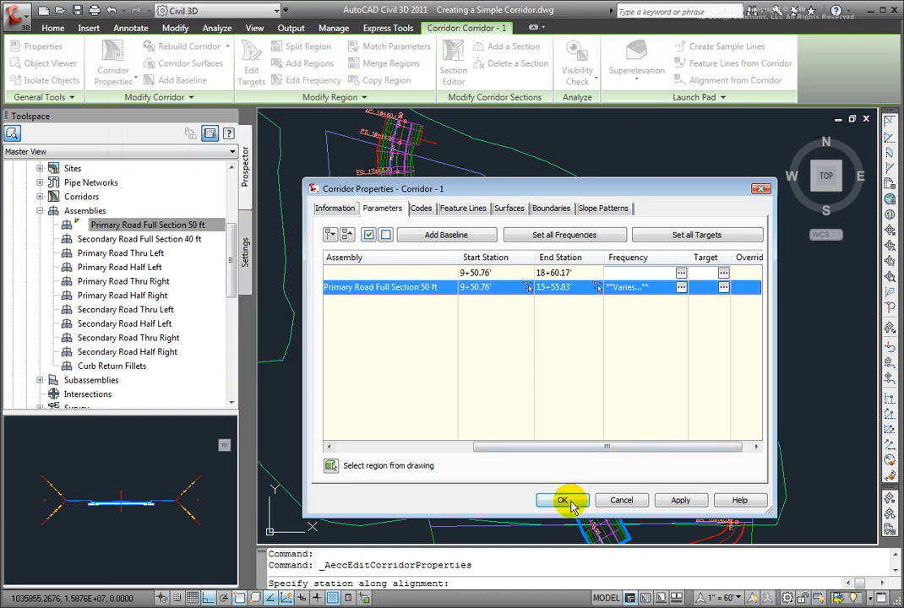
# Confirm Corridor Properties to rebuild Corridor - 1 with the new region and frequency
pyautogui.click(561, 500)
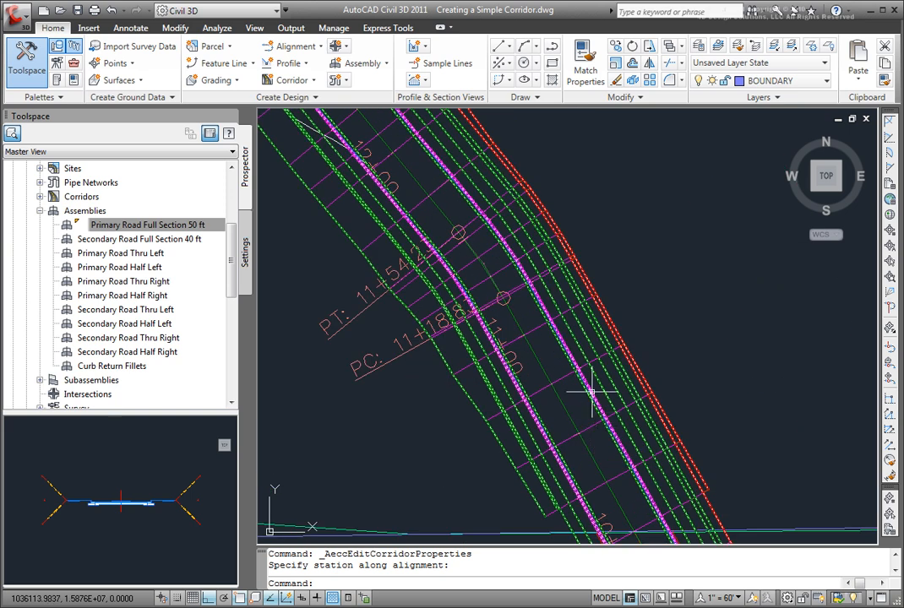
pyautogui.moveTo(511, 232)
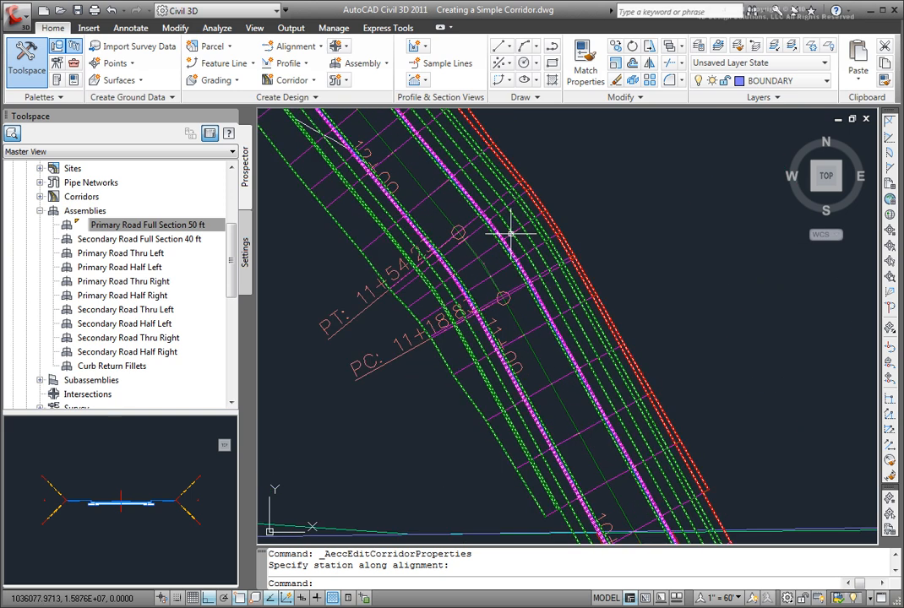